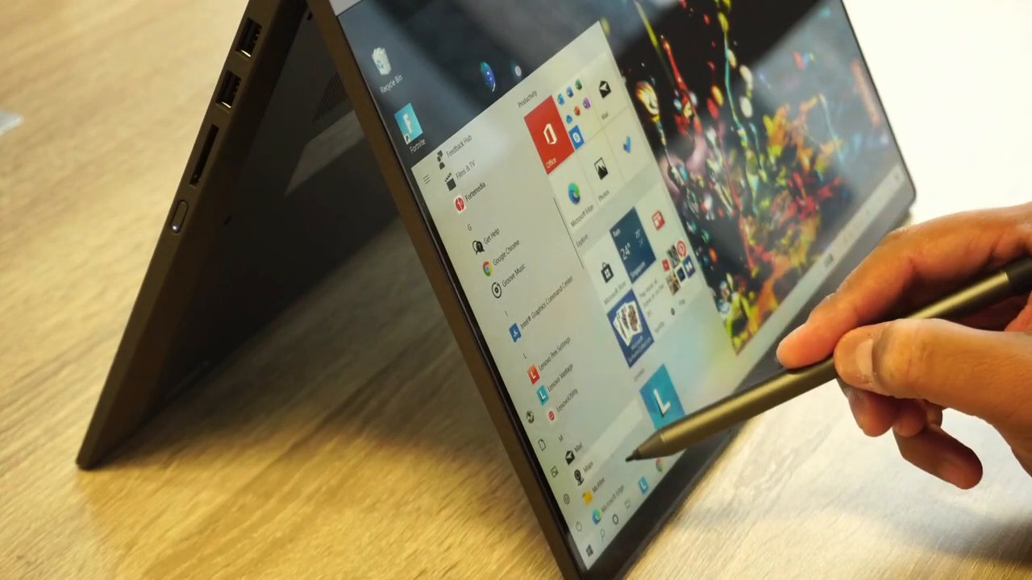
scroll(down, 3)
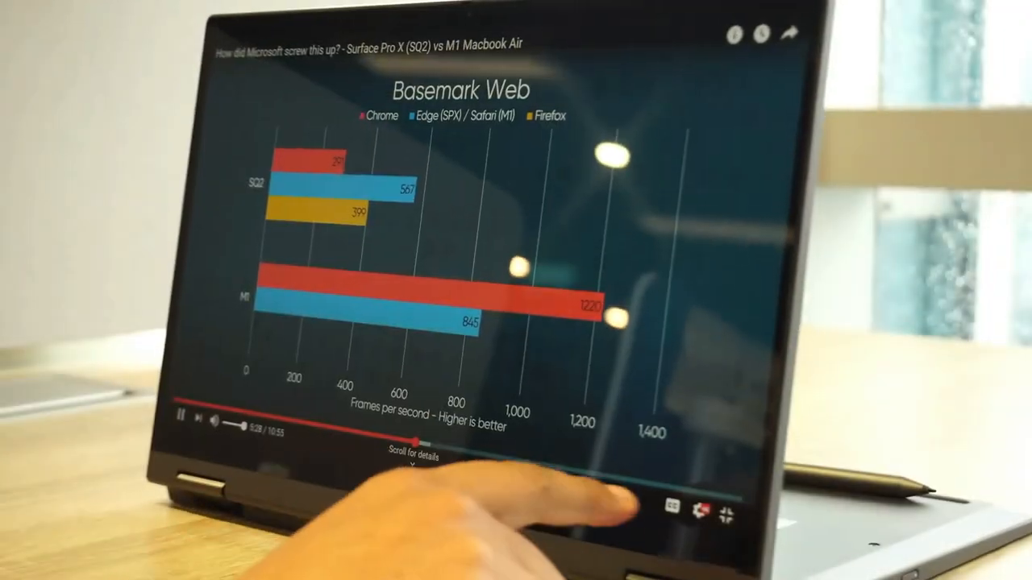
click(724, 519)
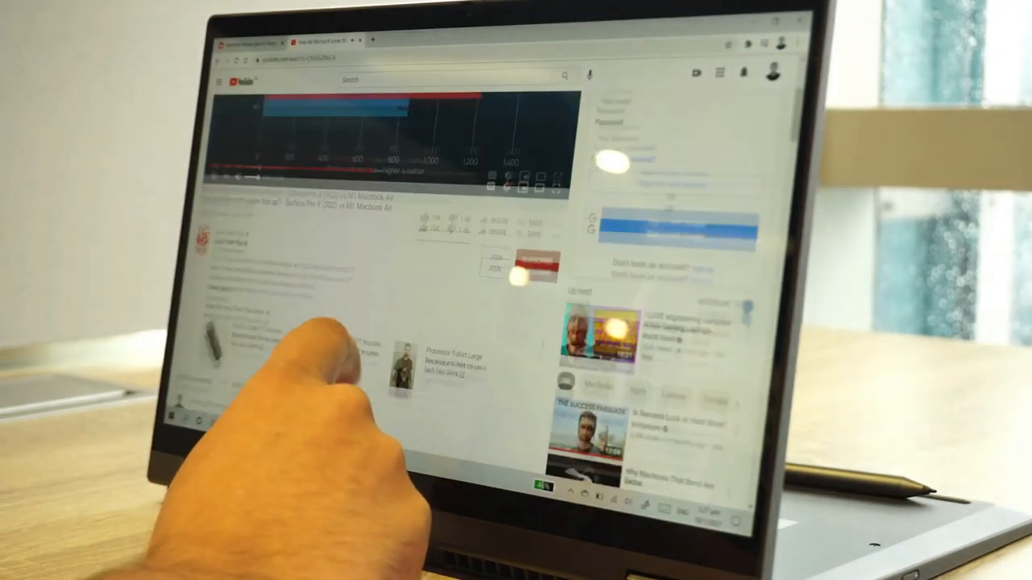
scroll(down, 3)
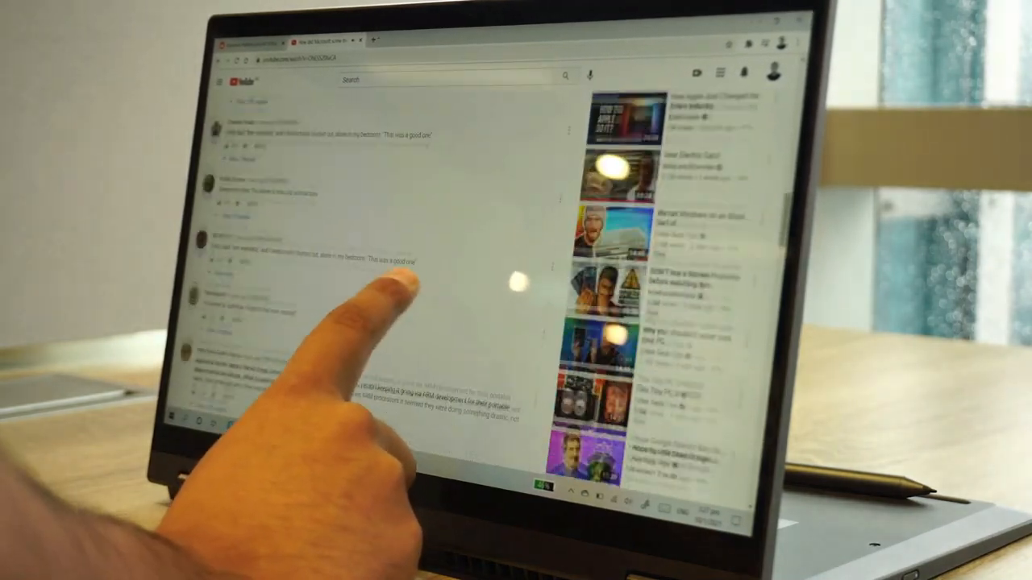